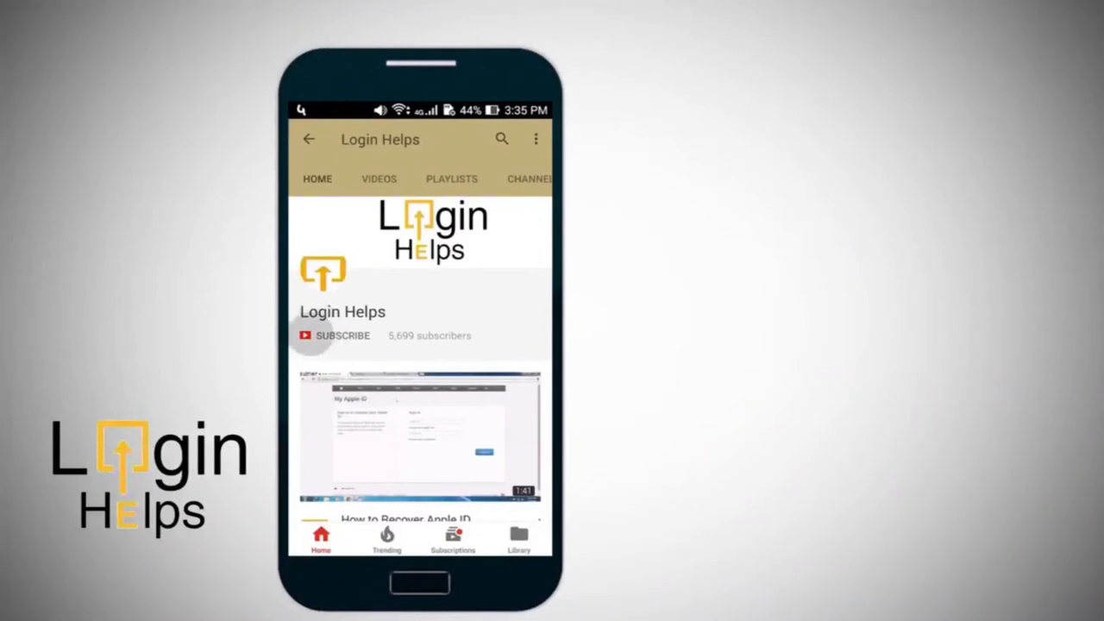
Step: Launch Edge, reach the Tumblr dashboard and start a new blank text post
click(341, 335)
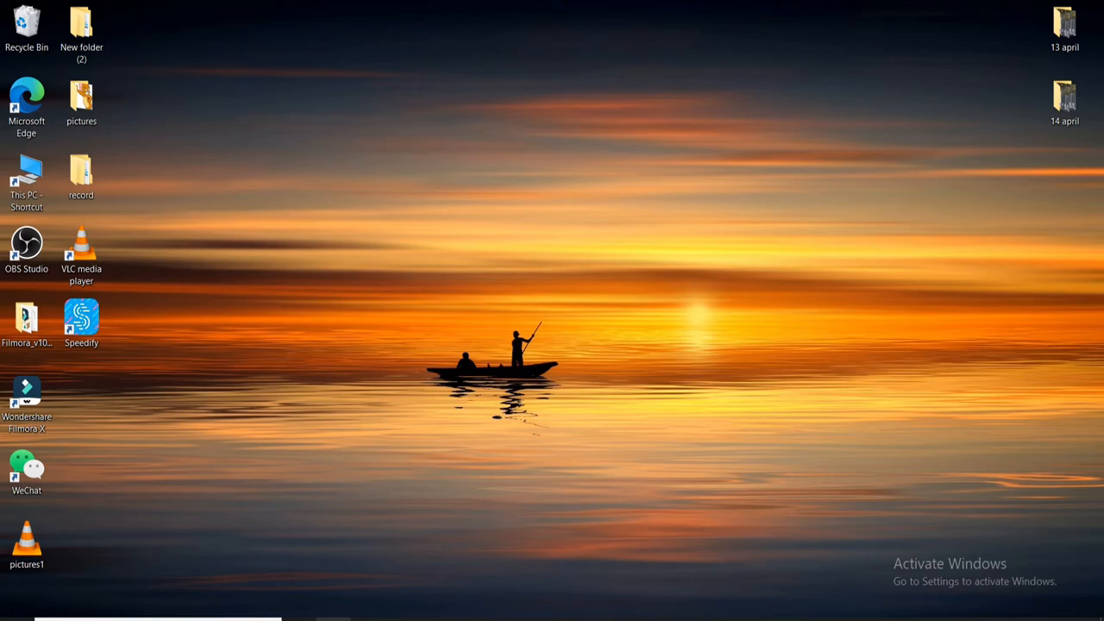
double_click(26, 98)
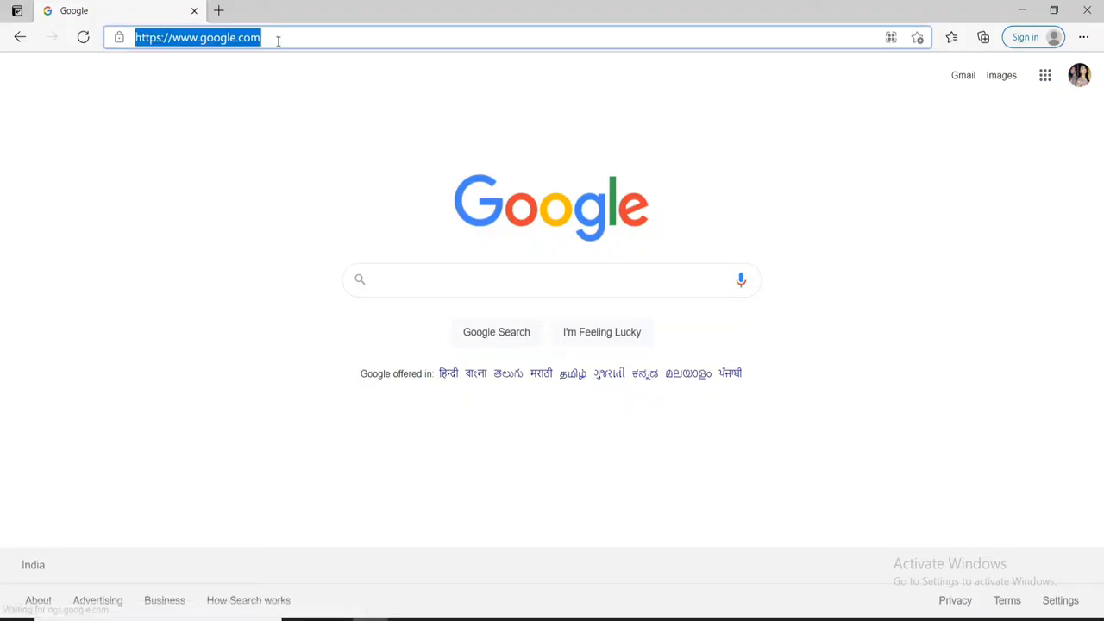
text(www.youtube.com)
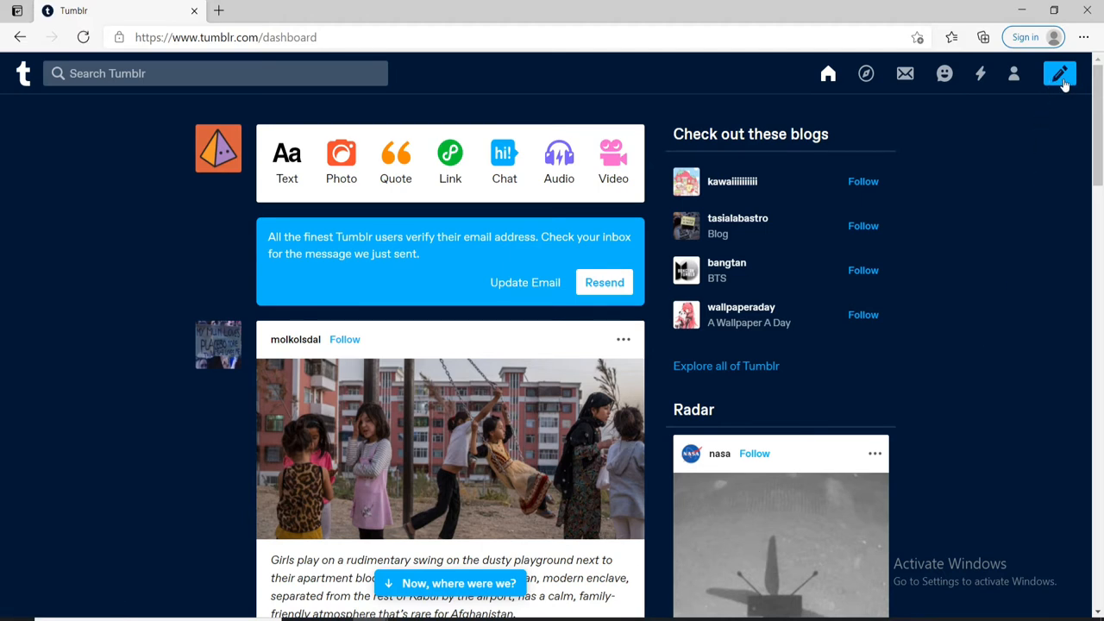
mouse_move(1059, 72)
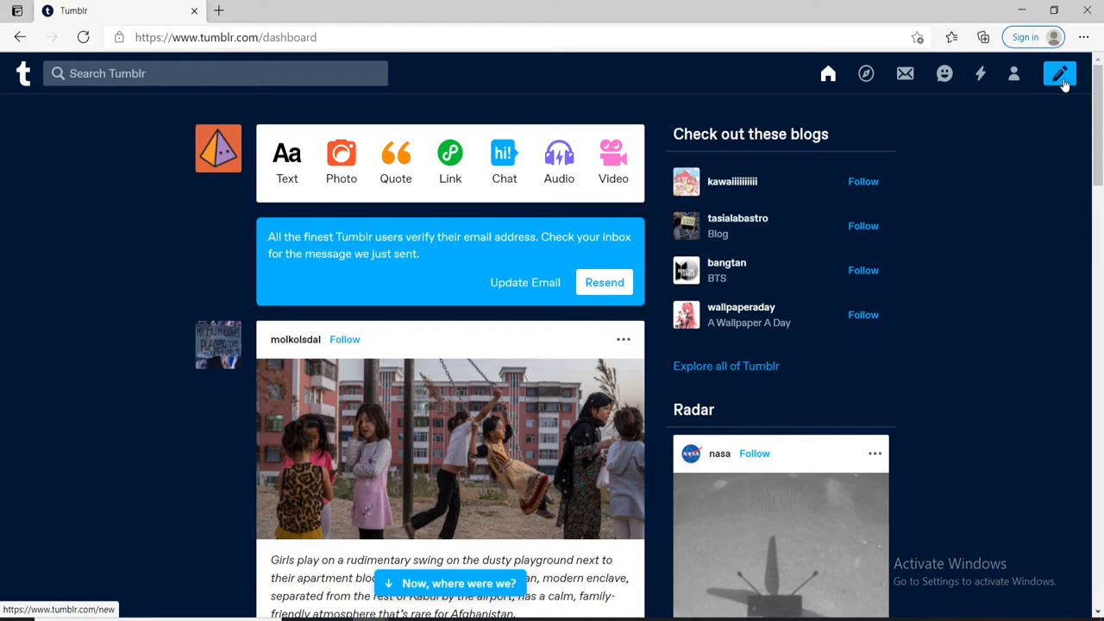
click(1060, 73)
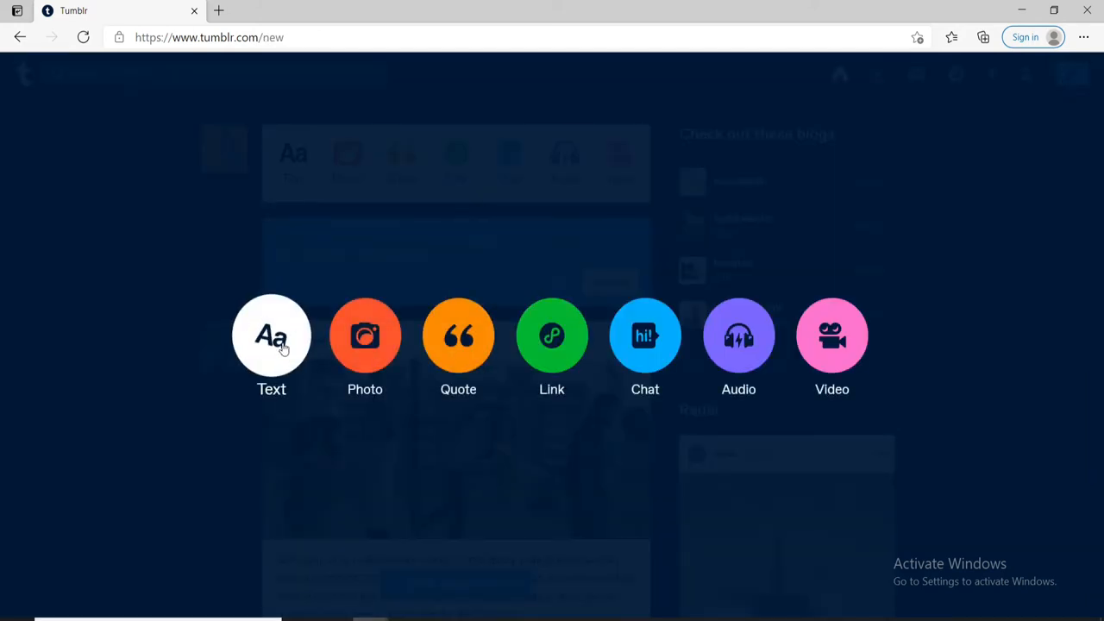
click(271, 335)
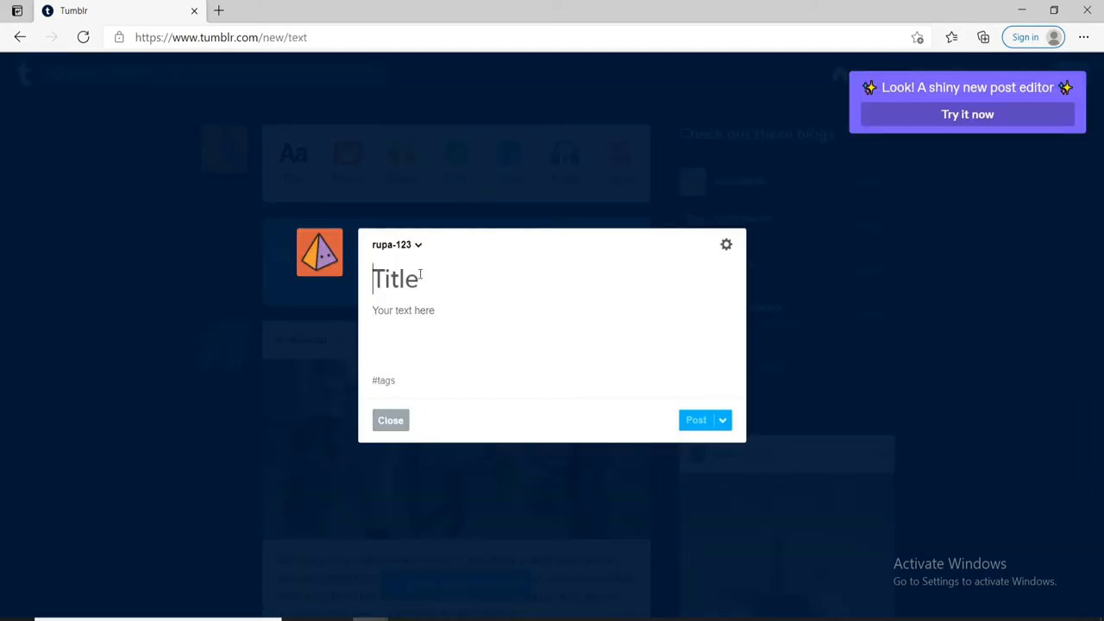
Step: Title the post 'my blog', write body text 'jhgyhghgy', then reveal the publishing options
text(my blog)
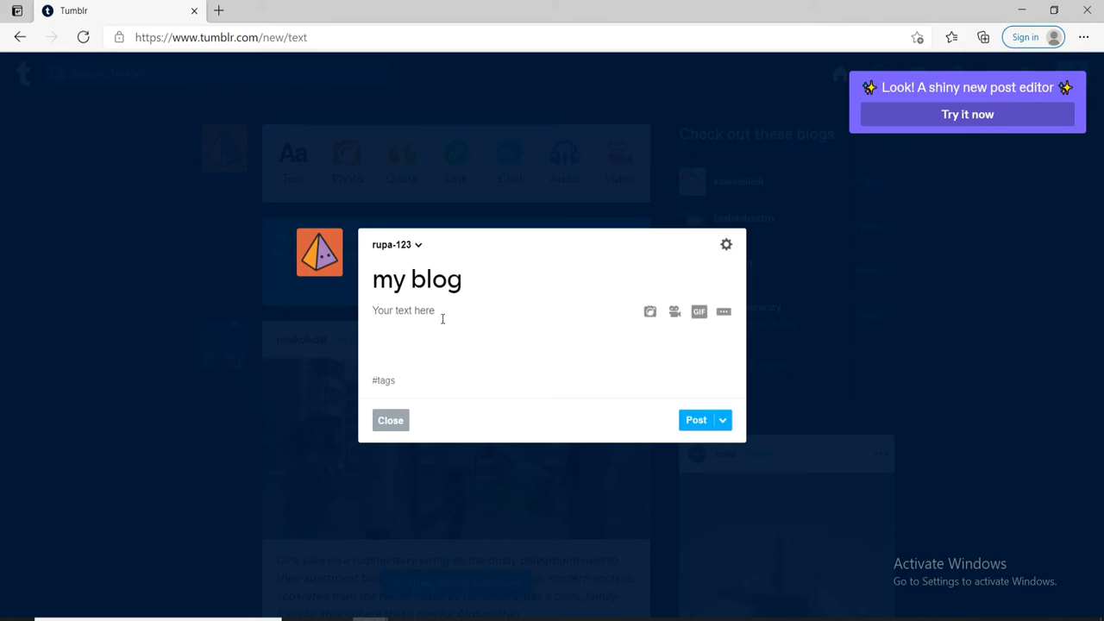
click(403, 311)
text(jhgjghjhgjhgjhgjhggjhgjhgjhgjhyghkhhjgyggggh)
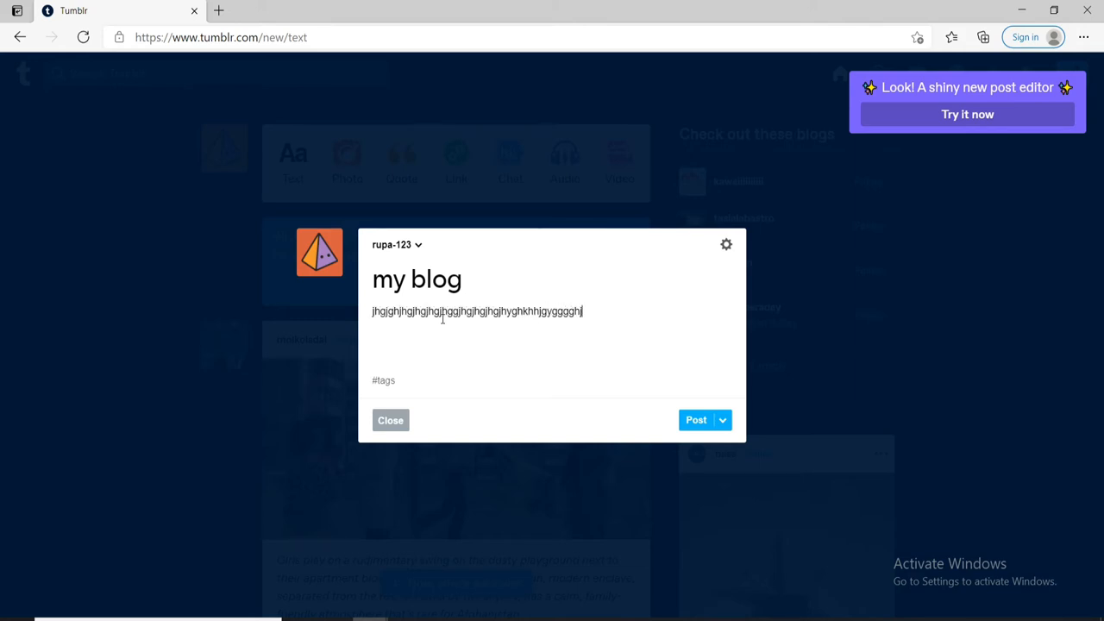
text(jhgyhghgy)
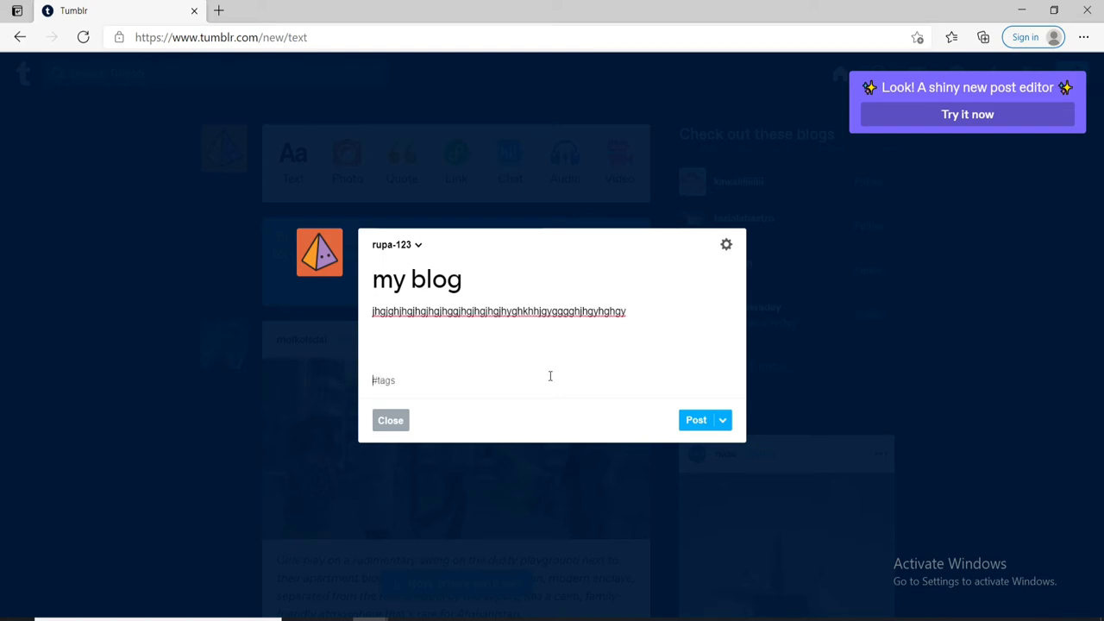
click(723, 421)
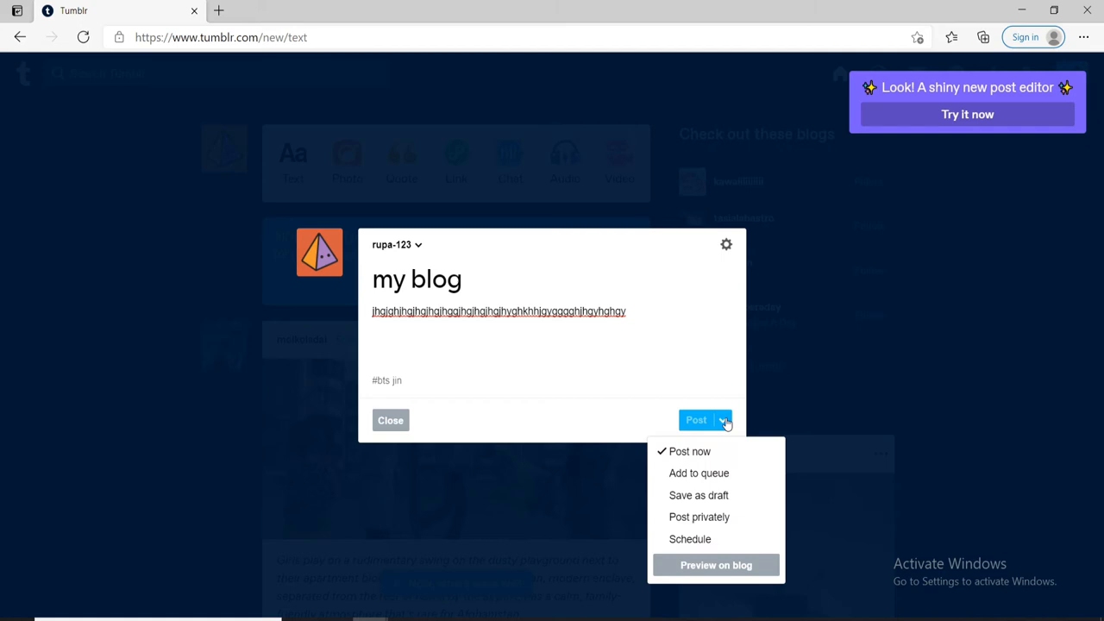
mouse_move(689, 452)
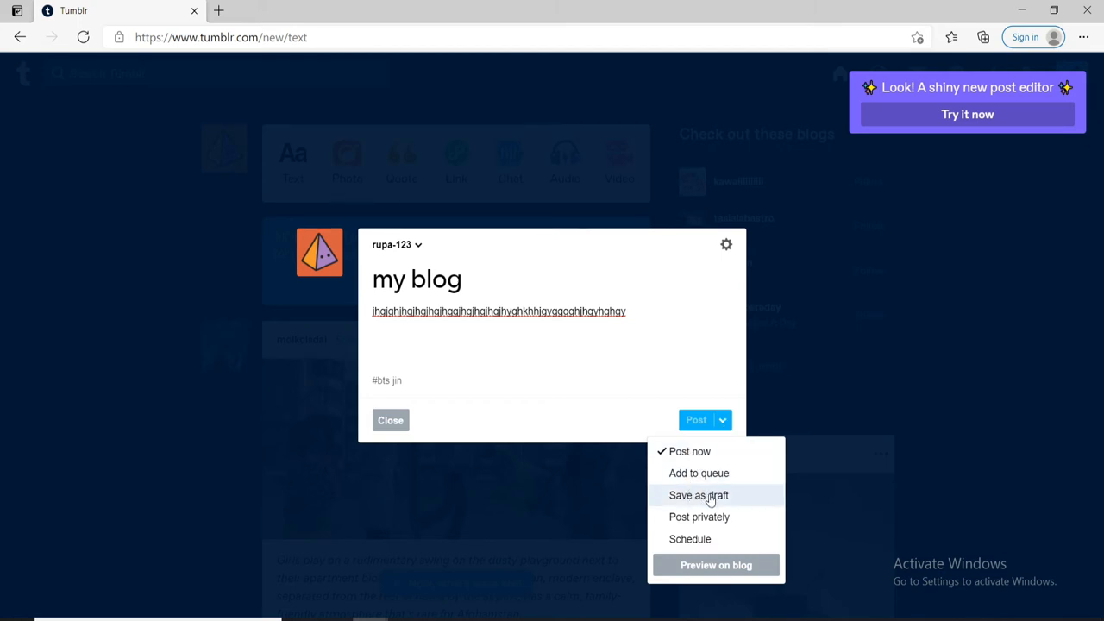
mouse_move(690, 539)
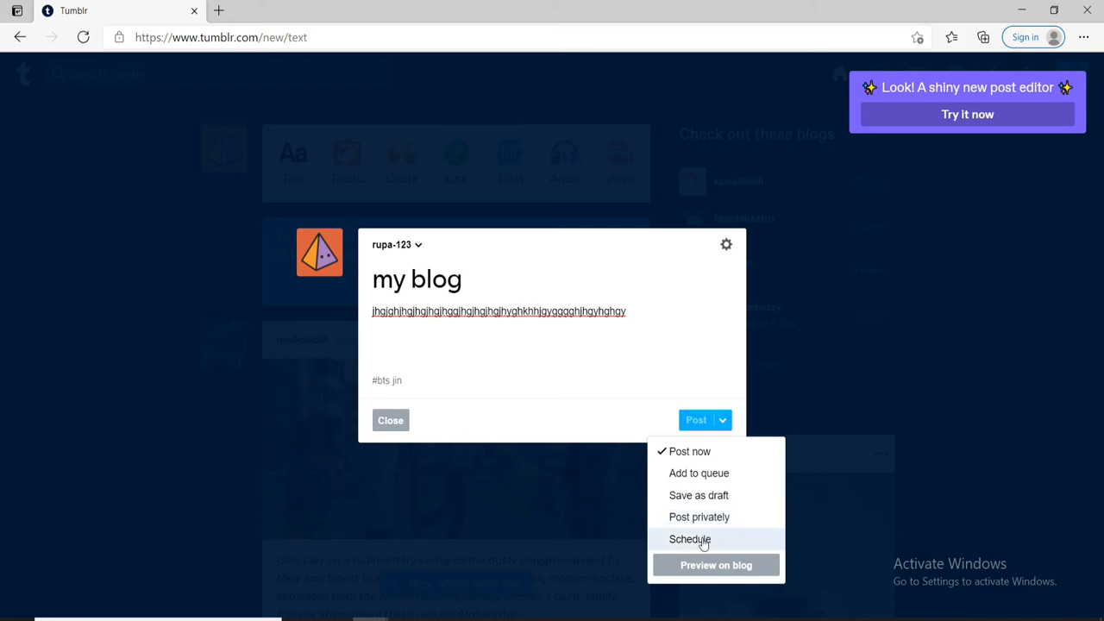
mouse_move(704, 571)
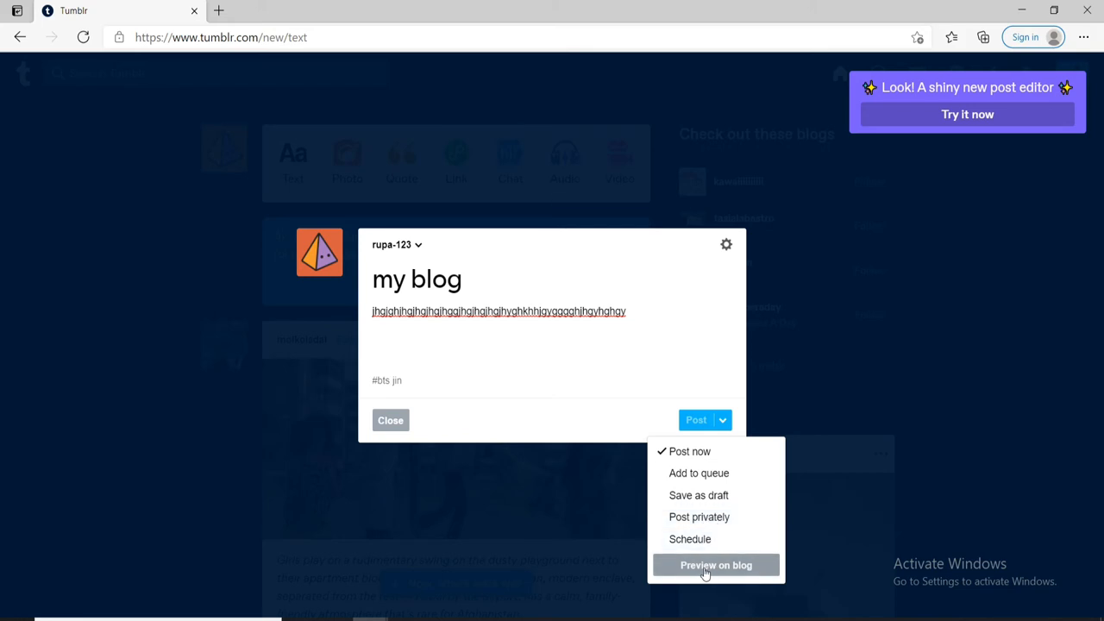
Step: Review the post choices (post now, queue, draft, private, schedule, preview) and leave the editor
click(716, 565)
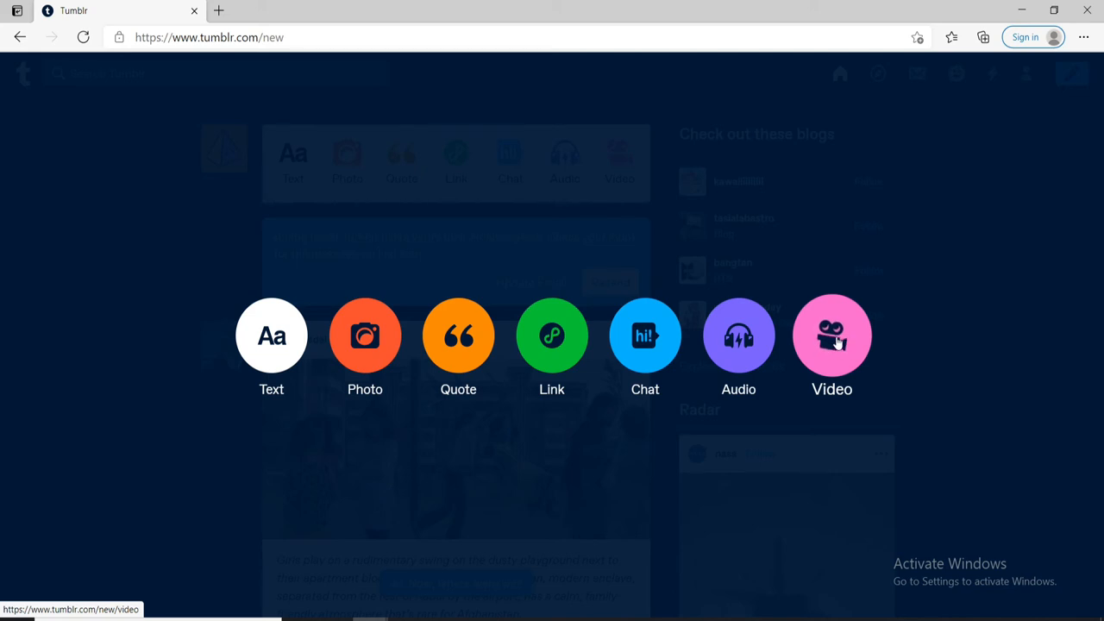
mouse_move(739, 335)
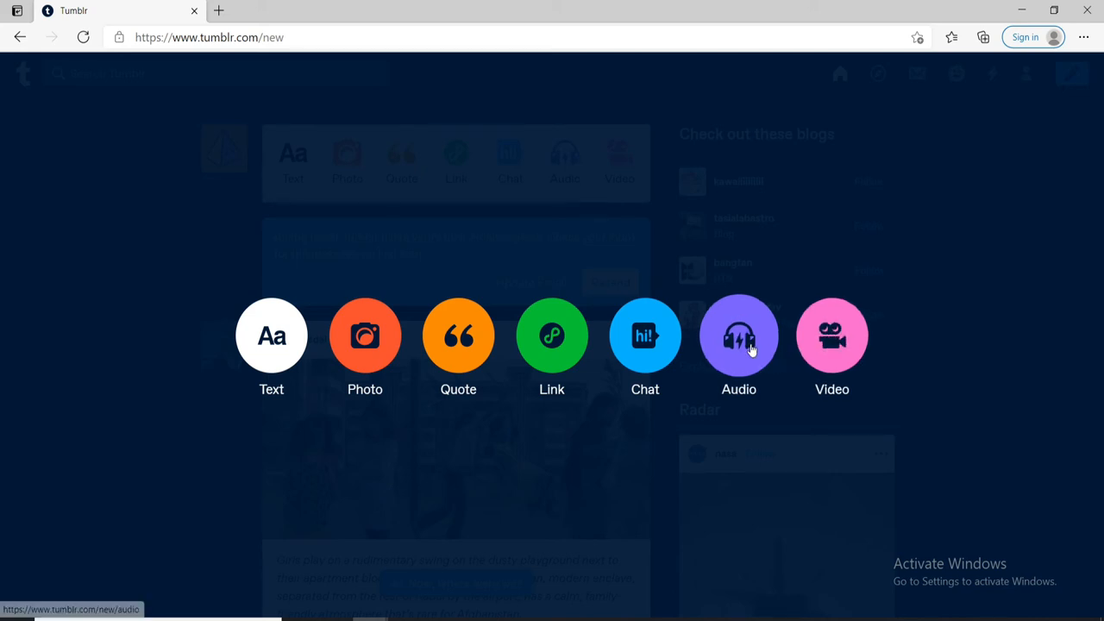
mouse_move(458, 335)
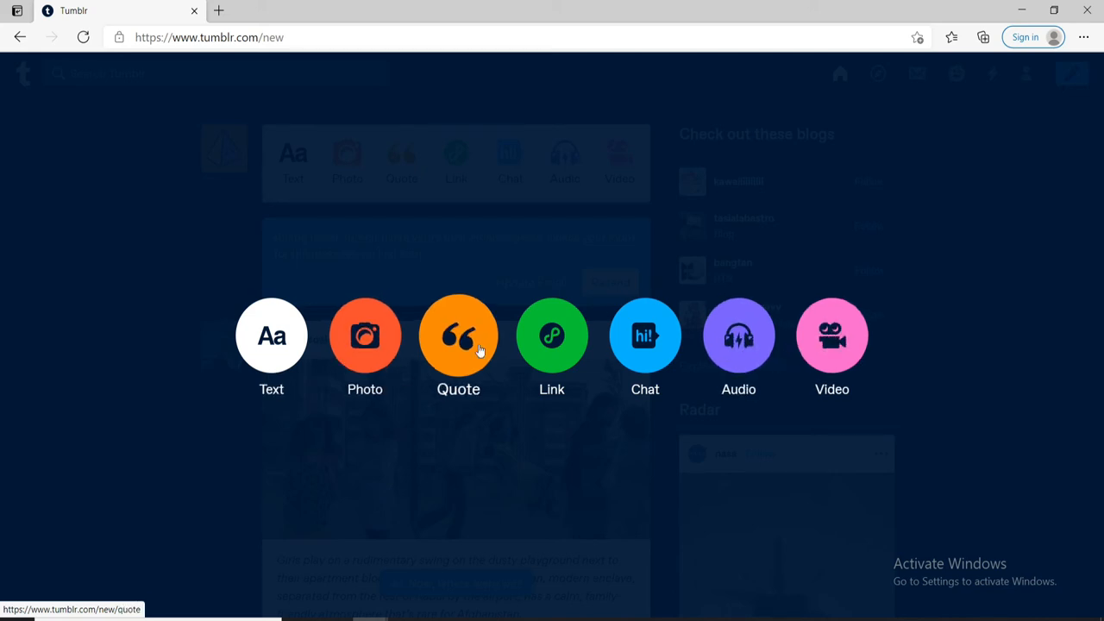
mouse_move(645, 336)
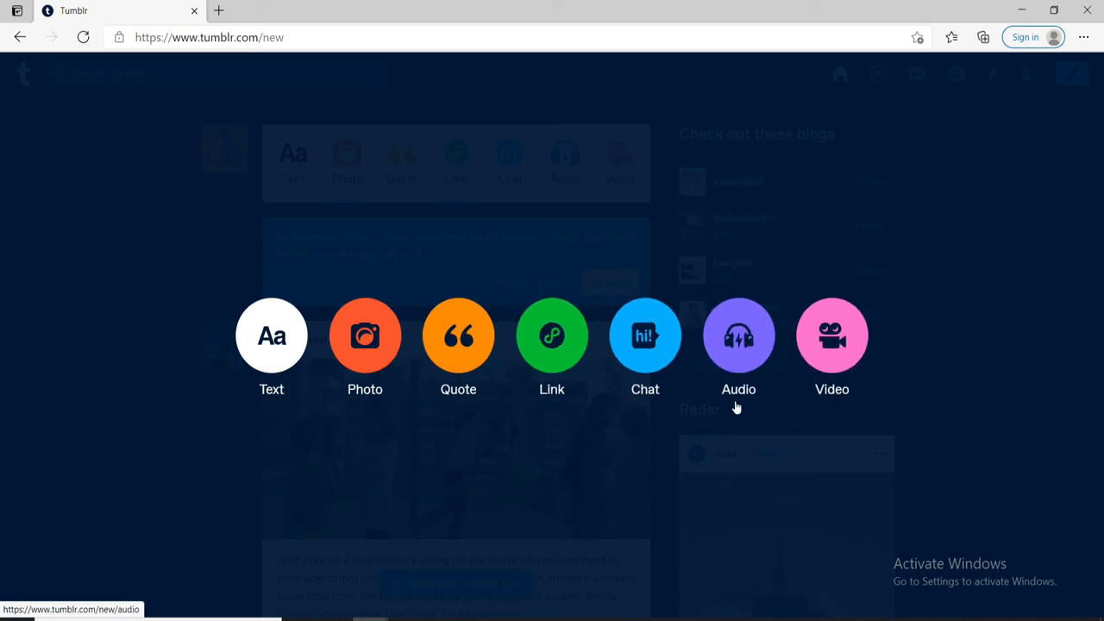
Step: Start a new video post from the post-type chooser
click(832, 335)
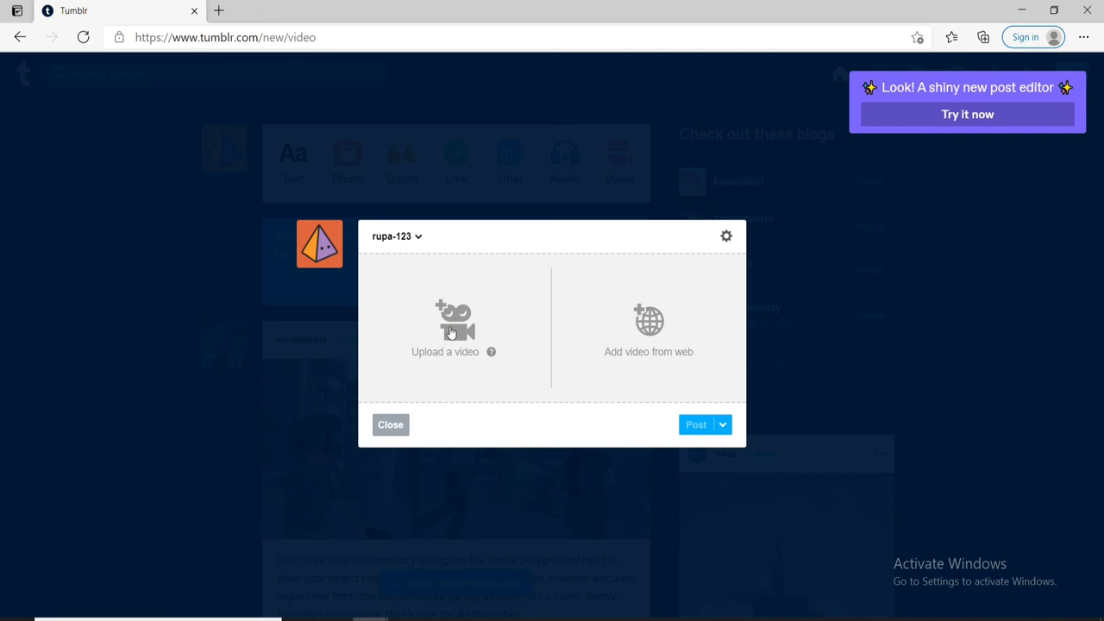
mouse_move(624, 325)
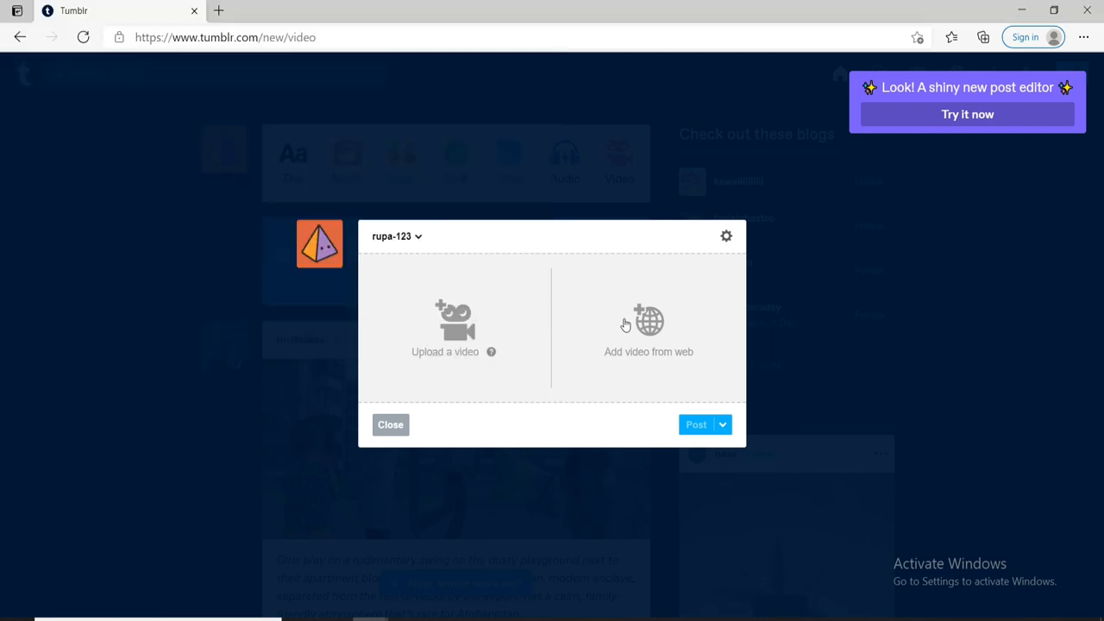
Step: Switch the video post to its add-from-web URL field, then dismiss it back to the dashboard
click(649, 328)
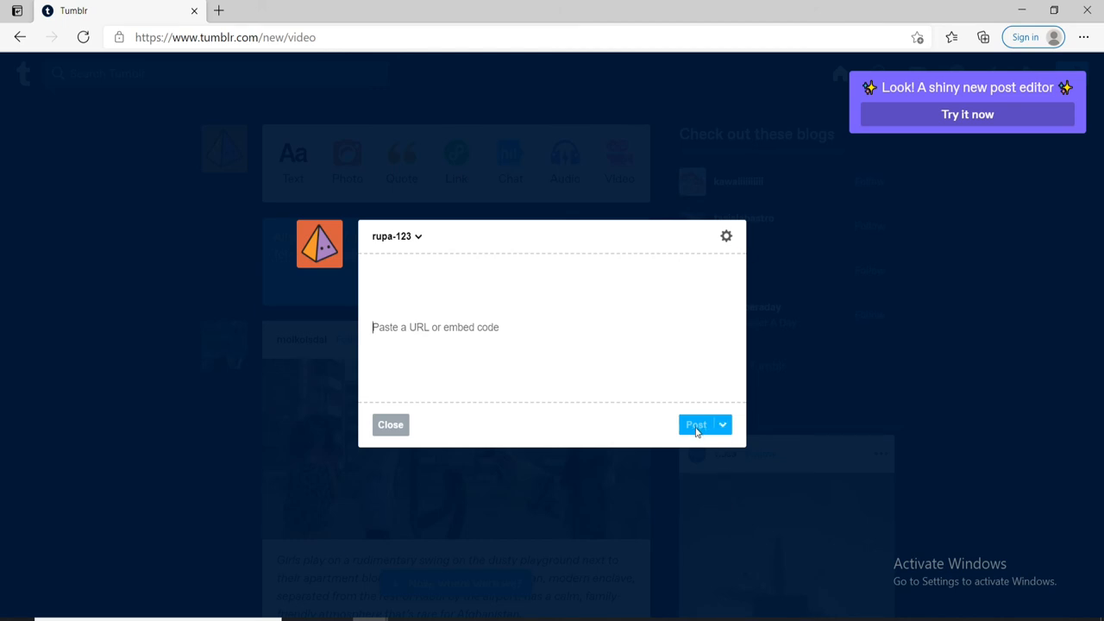
click(390, 424)
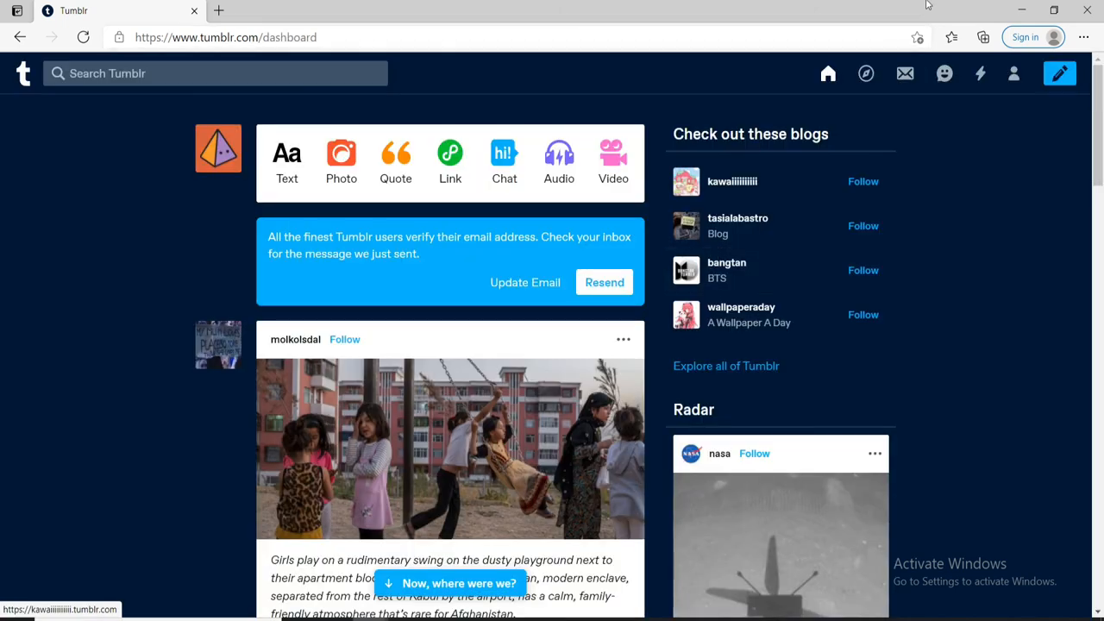